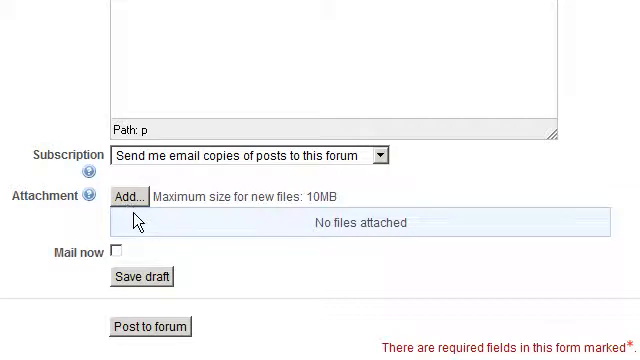
mouse_move(112, 224)
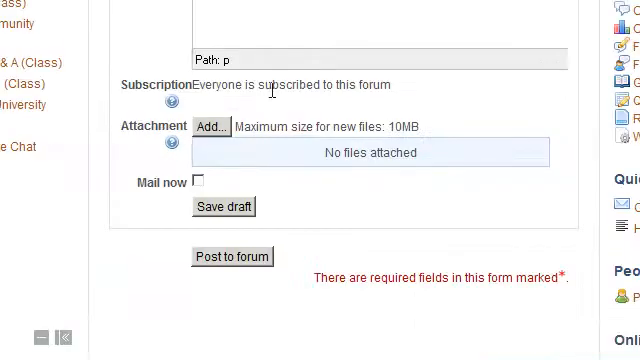
Bring up the file picker from the Attachment field's Add... button
click(210, 128)
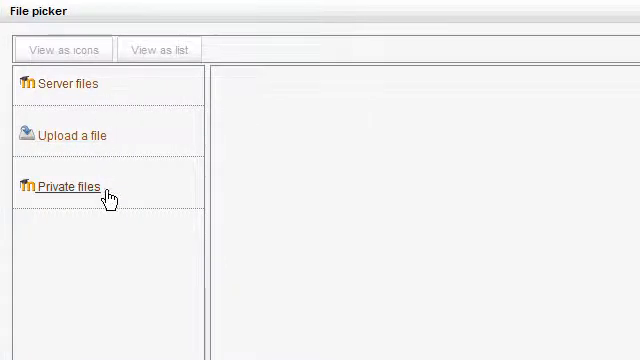
mouse_move(184, 196)
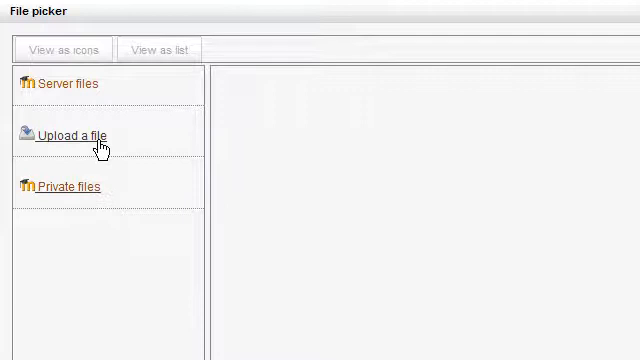
Browse Server files as a list into the My Moodle Course folder
click(64, 84)
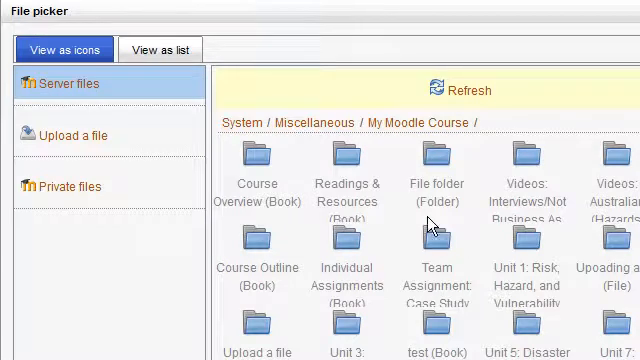
mouse_move(510, 244)
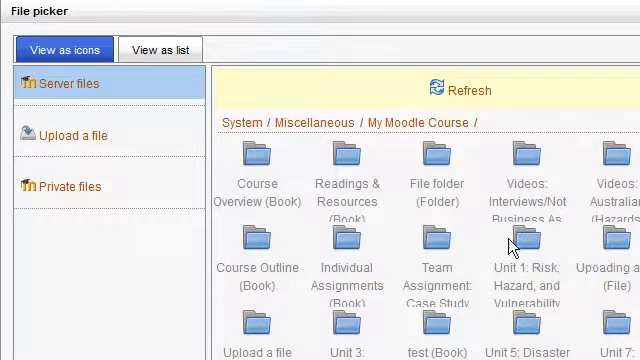
click(160, 48)
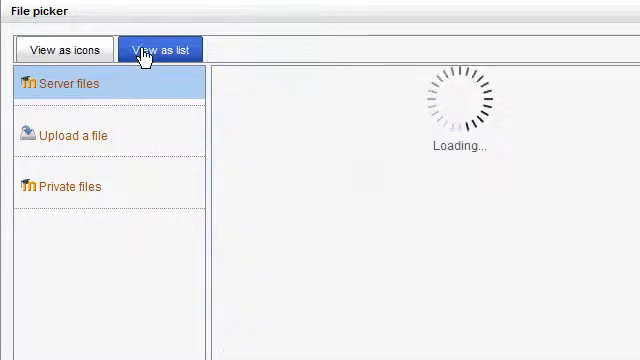
click(62, 48)
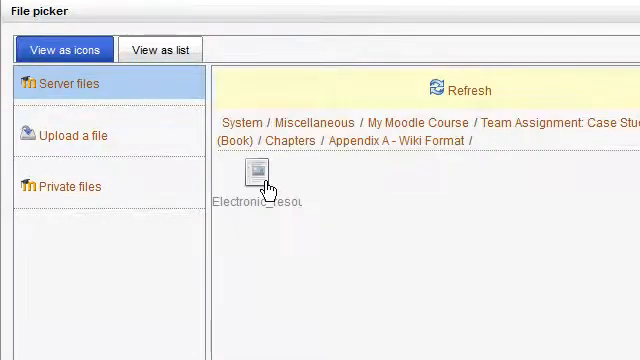
mouse_move(320, 190)
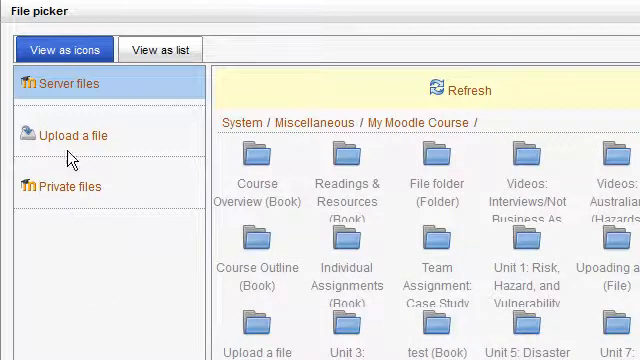
Upload moodle2gradebookediting.jpg from the computer as the post's attachment
click(72, 136)
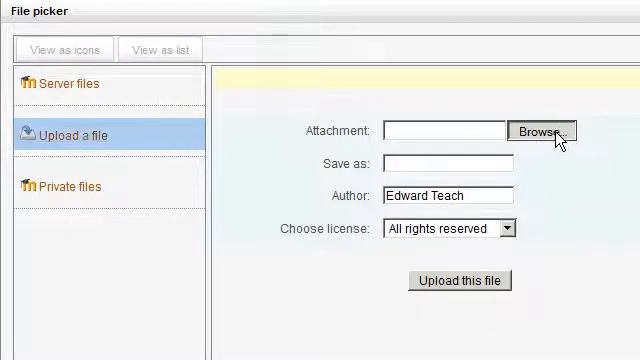
click(544, 132)
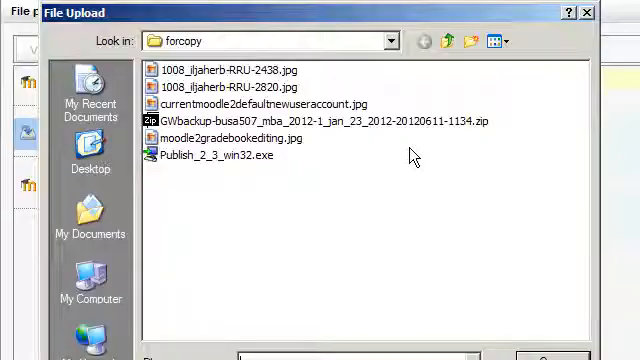
click(232, 138)
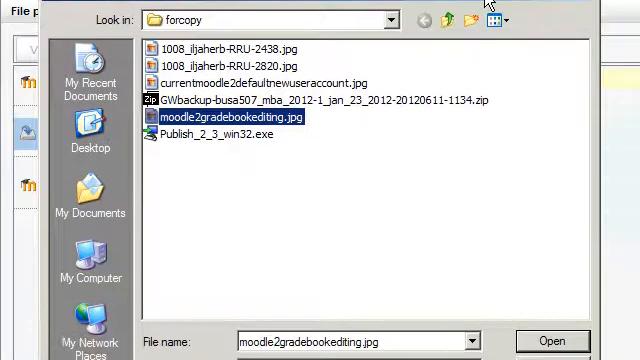
click(552, 340)
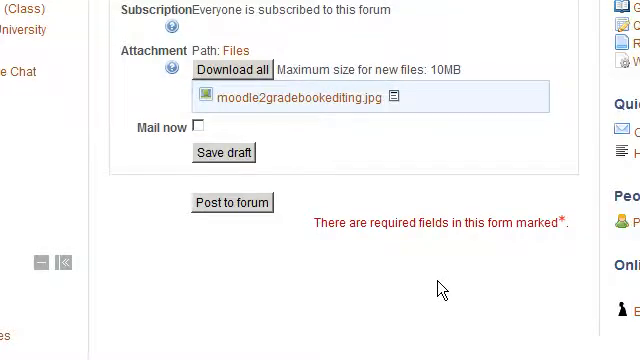
mouse_move(430, 282)
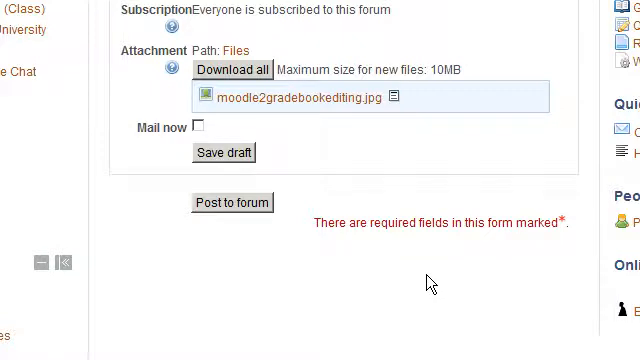
mouse_move(420, 272)
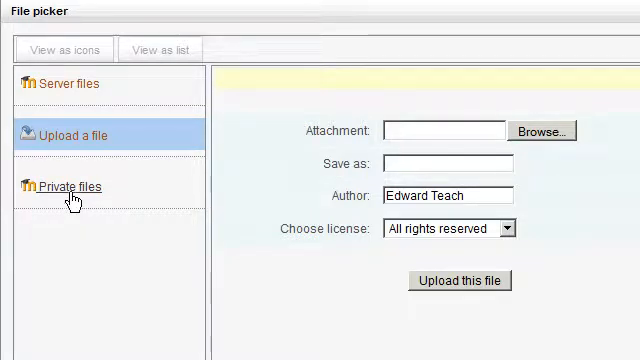
View Private files in the picker, showing screen pic test.png
click(66, 188)
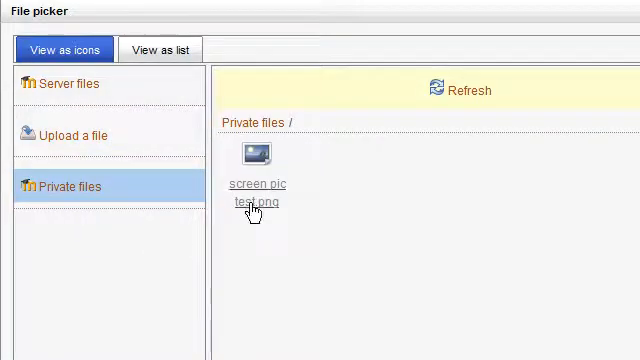
mouse_move(256, 204)
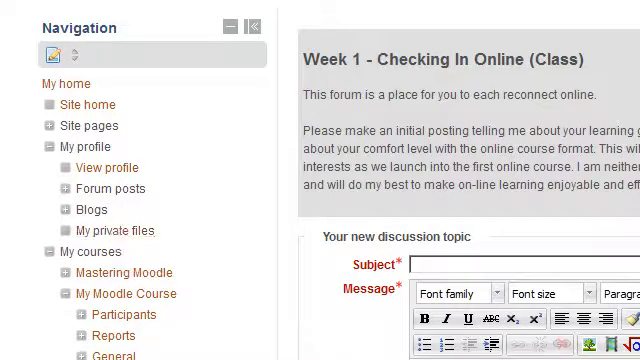
mouse_move(114, 232)
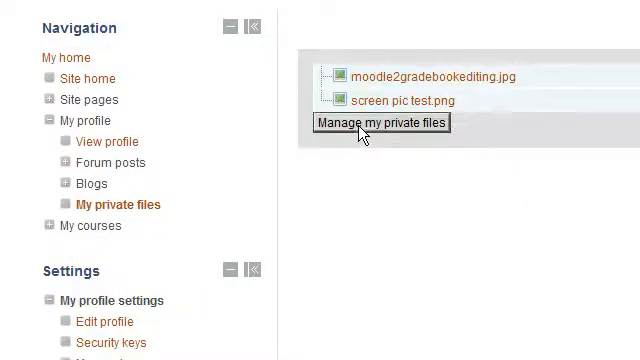
Manage My private files and start adding a file via Upload a file
click(380, 122)
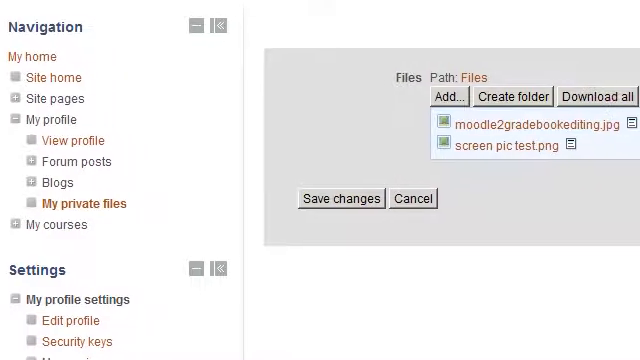
scroll(right, 3)
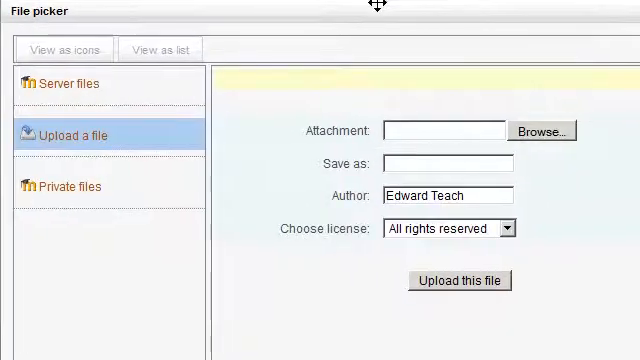
Choose 1008_jljaherb-RRU-2820.jpg from the computer for upload into private files
click(542, 132)
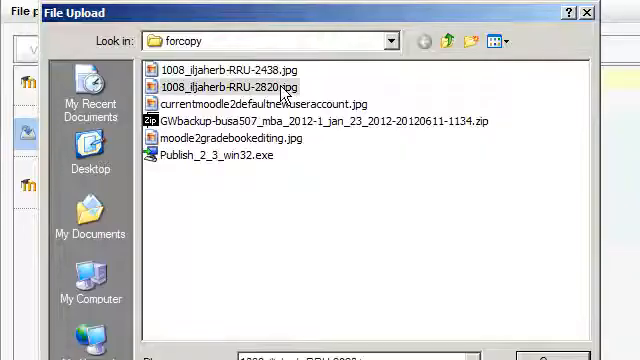
click(240, 88)
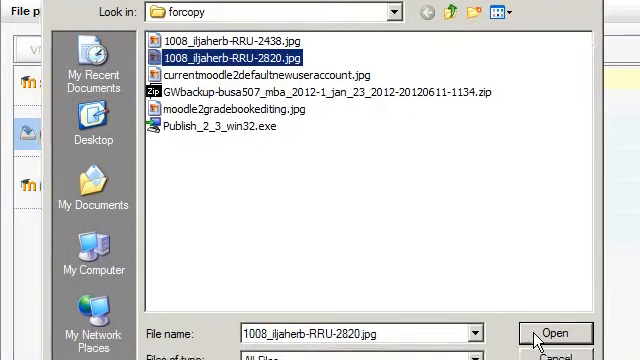
click(556, 332)
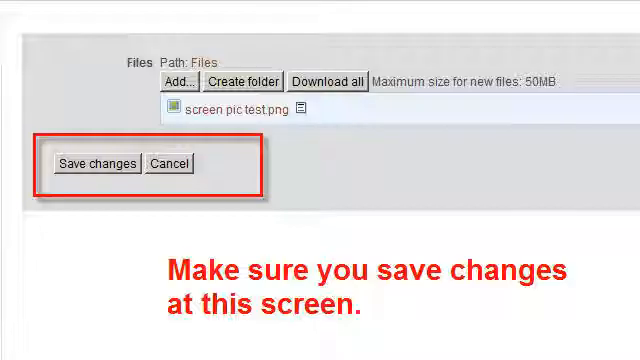